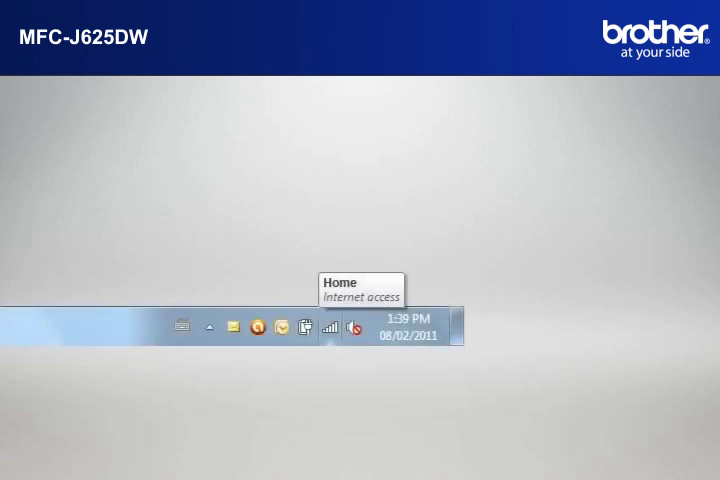
# Note the computer's wireless network, then start the full MFL-Pro Suite driver and software install
pyautogui.click(328, 328)
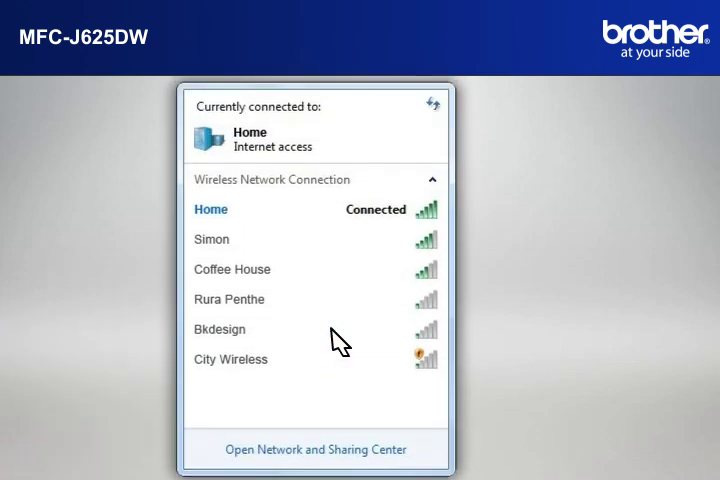
pyautogui.moveTo(434, 222)
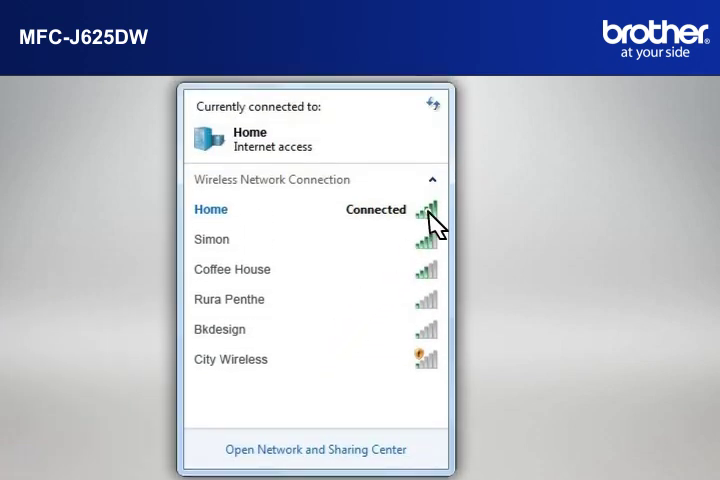
pyautogui.click(212, 208)
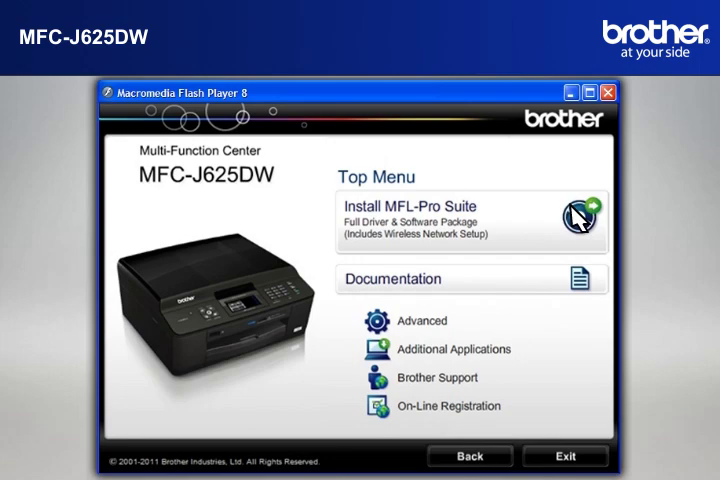
pyautogui.click(578, 216)
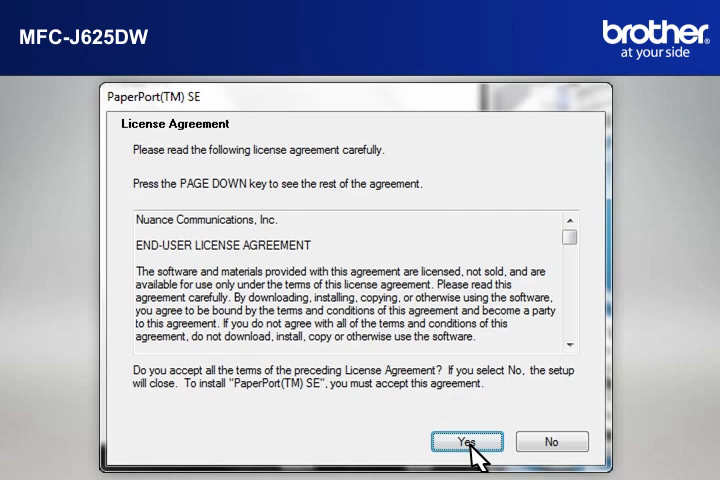
# Accept the PaperPort SE and Brother licences, ignore running PowerPoint, and choose Wireless Network Connection
pyautogui.click(464, 440)
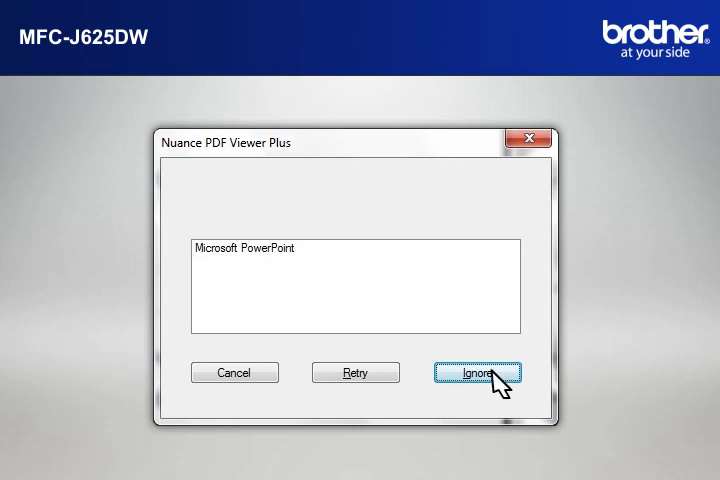
pyautogui.click(480, 372)
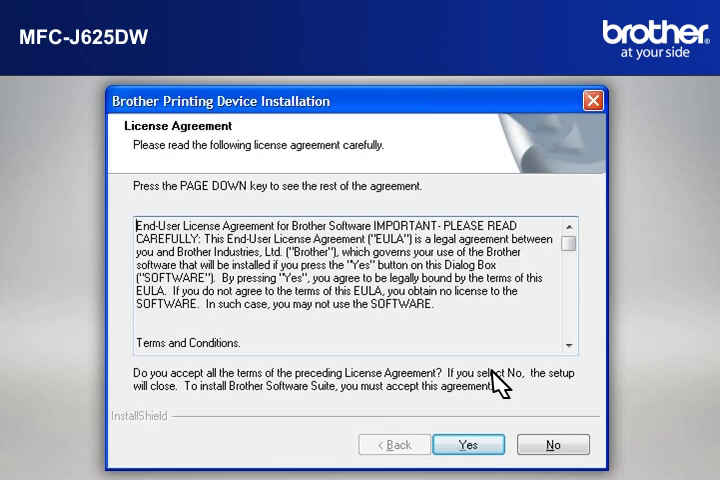
pyautogui.click(468, 444)
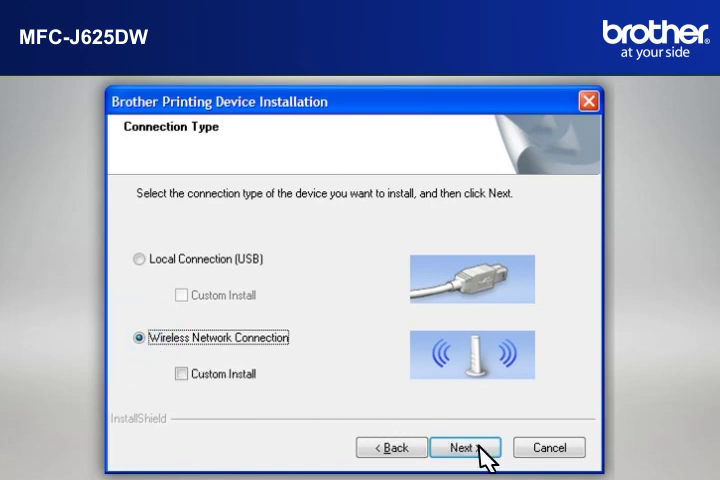
pyautogui.click(454, 440)
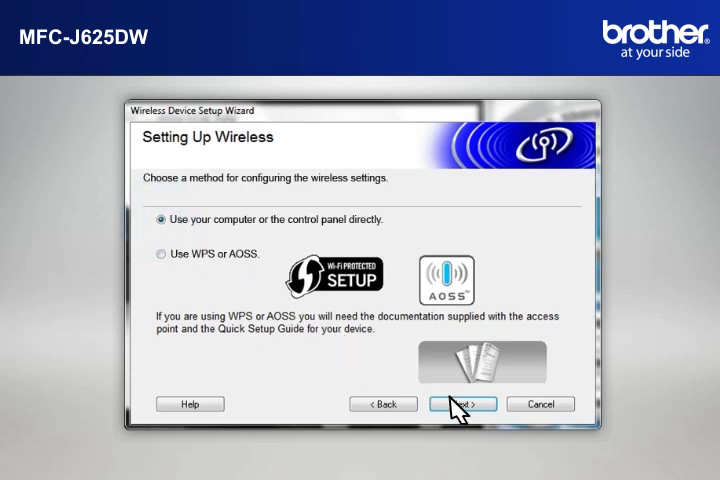
# Configure wireless from the computer using the 'Temporarily use a USB cable' method
pyautogui.click(456, 404)
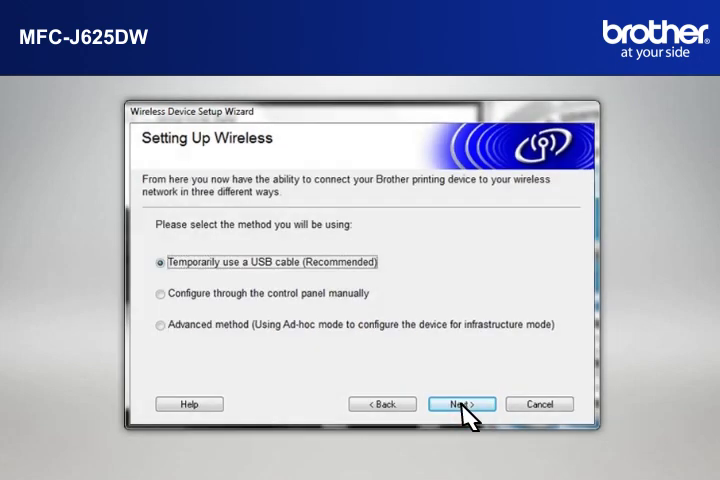
pyautogui.moveTo(164, 270)
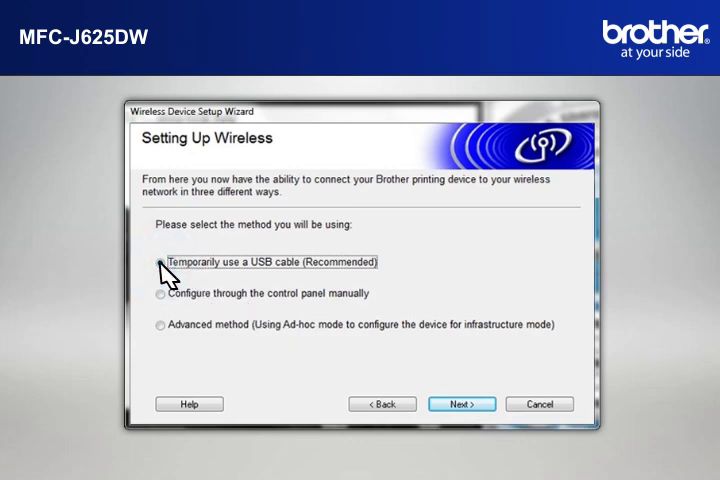
pyautogui.click(160, 262)
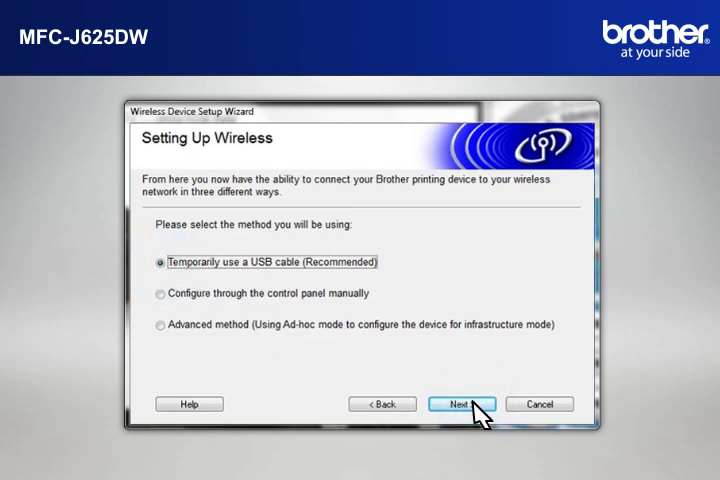
pyautogui.click(464, 404)
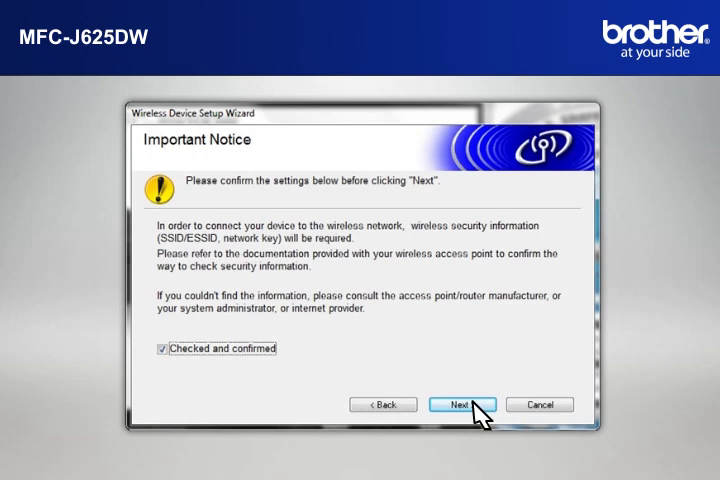
pyautogui.moveTo(328, 384)
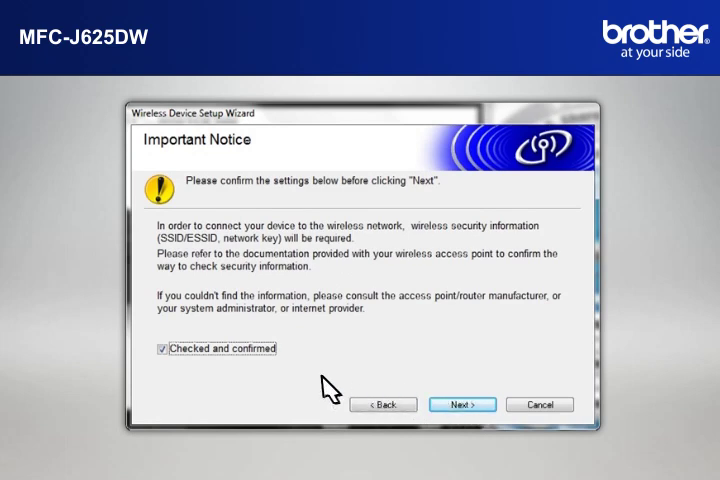
# Confirm the wireless security information is ready and continue after connecting the USB cable
pyautogui.click(160, 348)
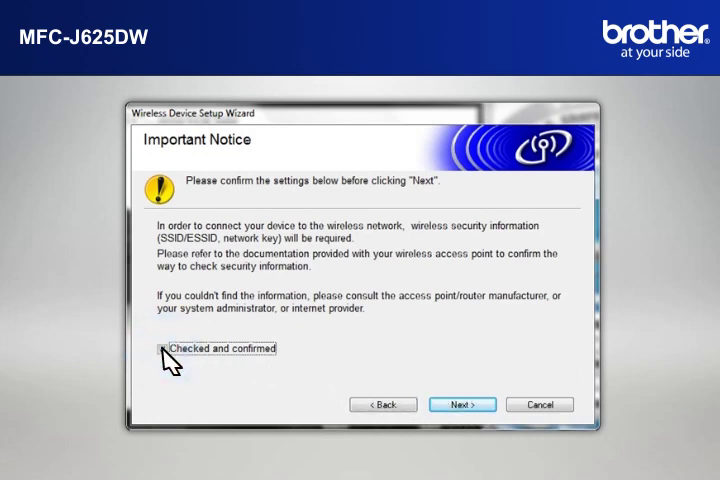
pyautogui.click(462, 404)
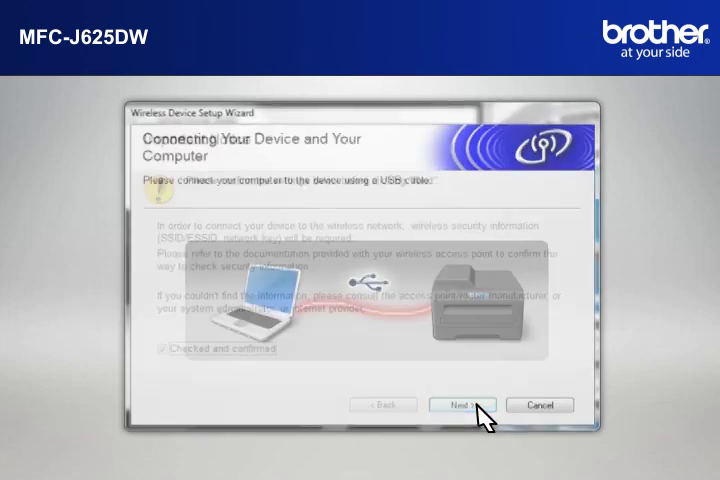
pyautogui.click(464, 404)
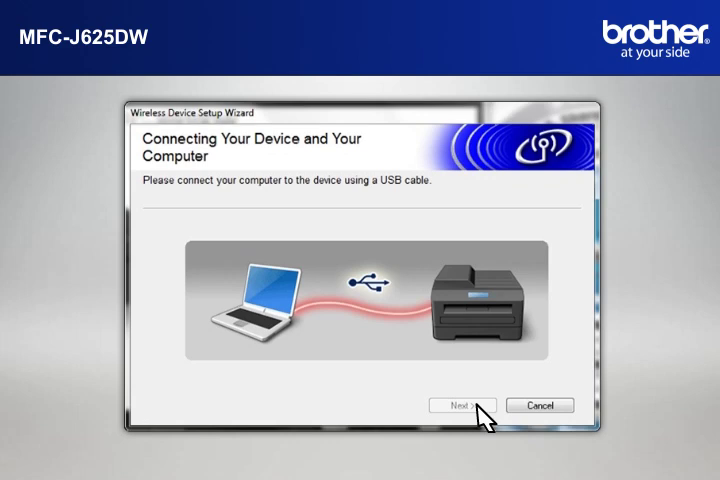
pyautogui.click(464, 404)
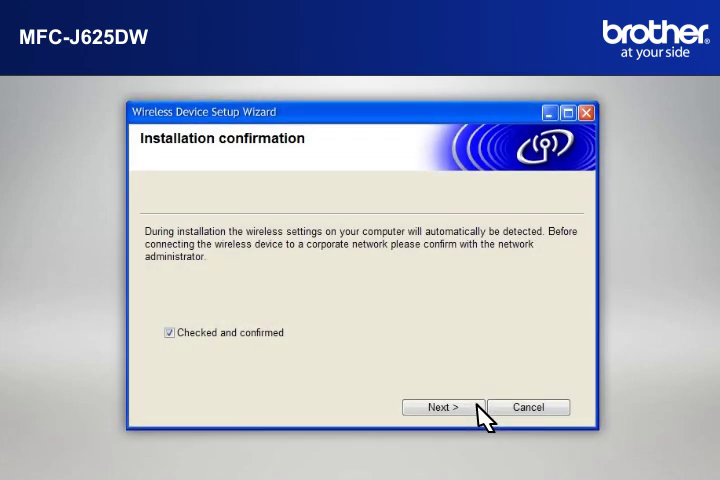
# Confirm the network detection notice and send the home wireless settings to the printer
pyautogui.click(170, 332)
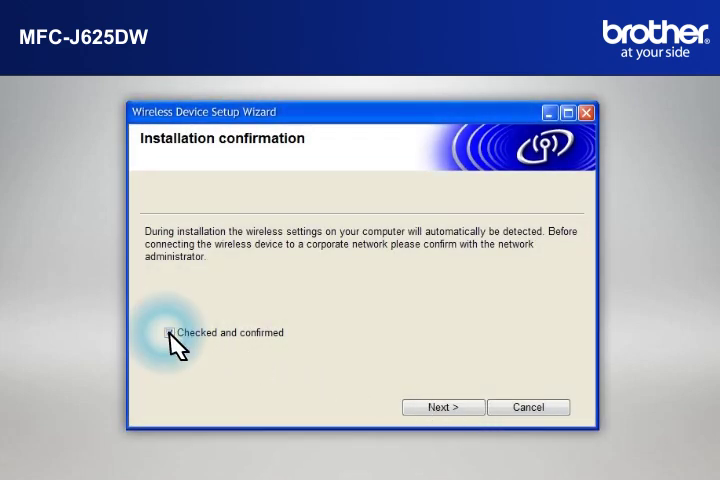
pyautogui.click(168, 332)
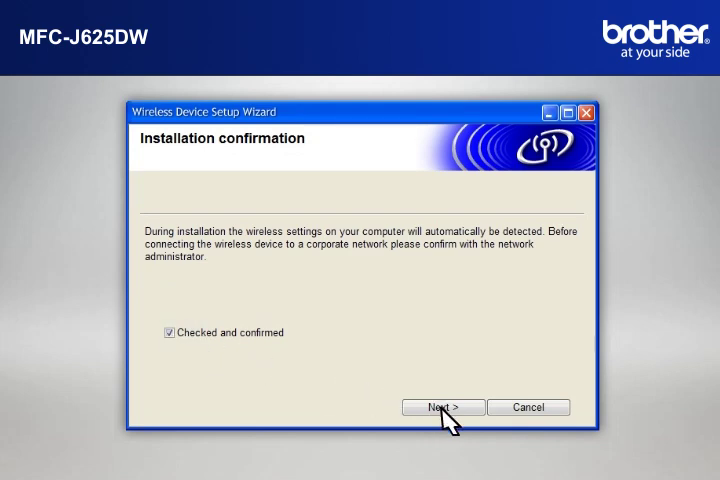
pyautogui.click(440, 408)
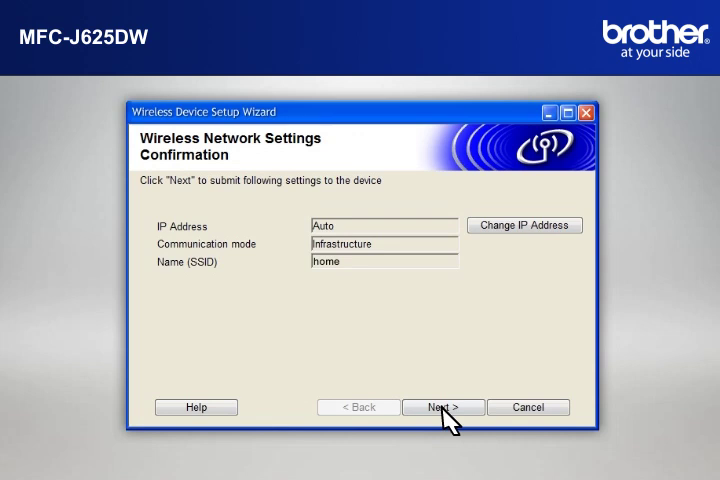
pyautogui.click(432, 408)
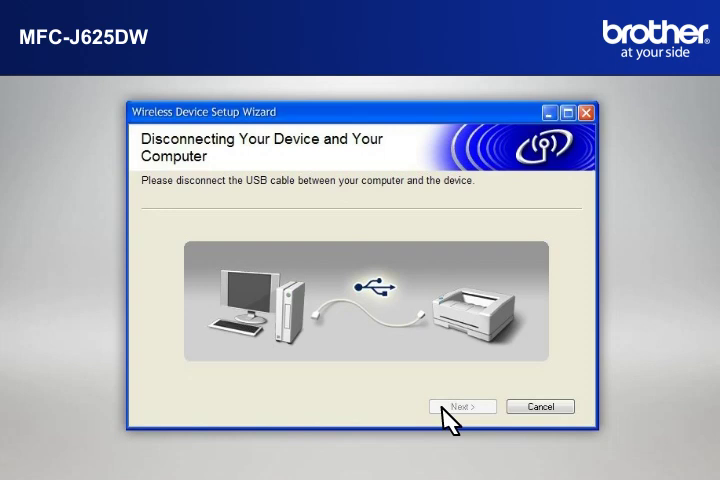
# Continue after unplugging the USB cable and past the Important Notice to driver installation
pyautogui.click(464, 406)
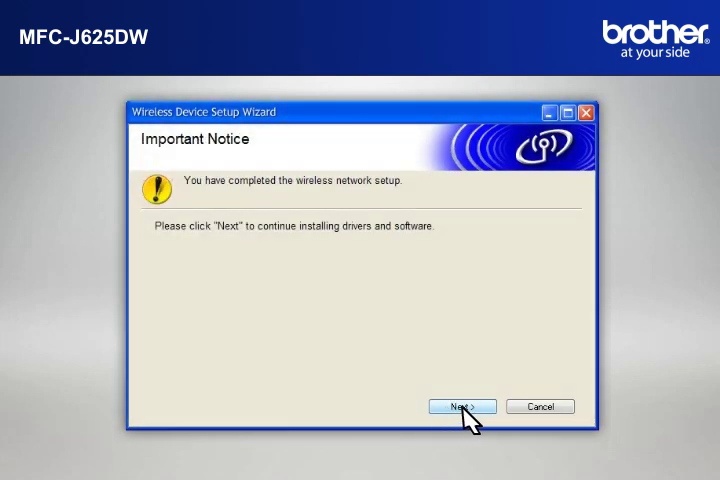
pyautogui.click(456, 408)
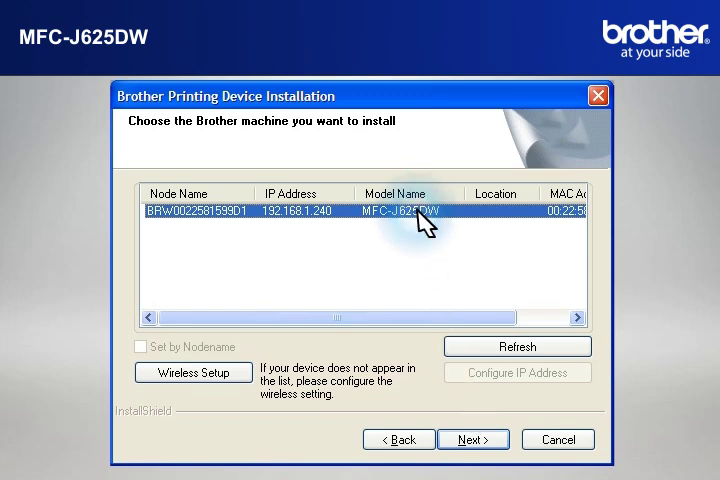
pyautogui.moveTo(286, 290)
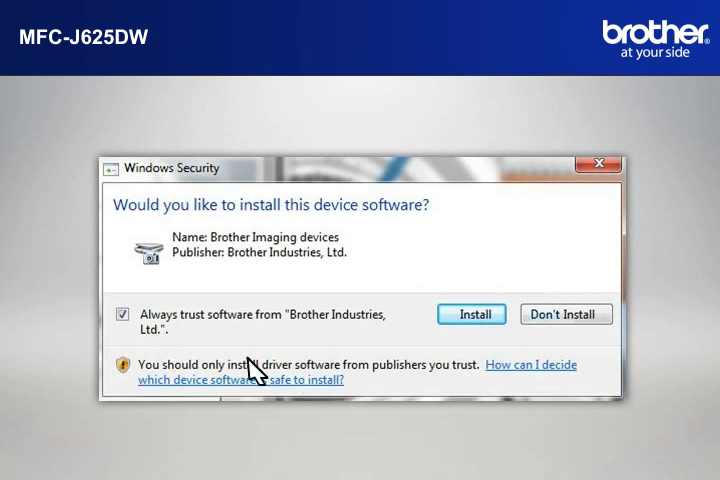
# Always trust Brother Industries software and install the MFC-J625DW device software
pyautogui.click(124, 312)
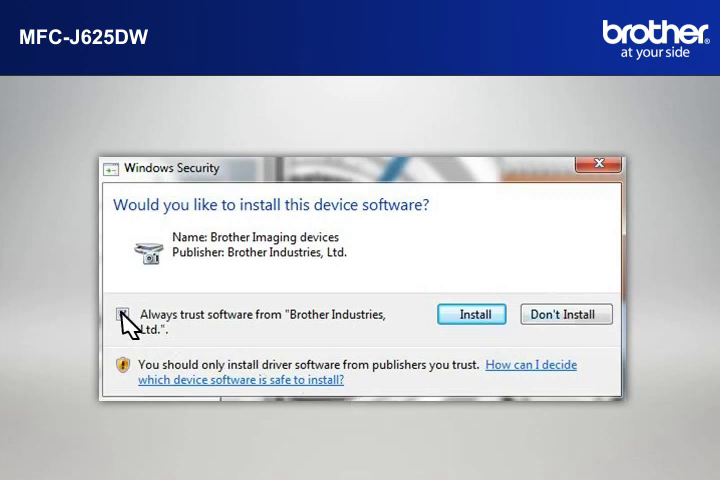
pyautogui.click(124, 314)
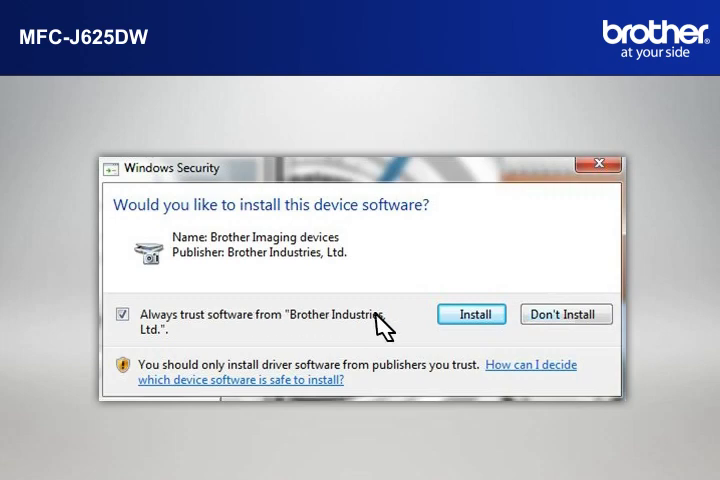
pyautogui.click(472, 314)
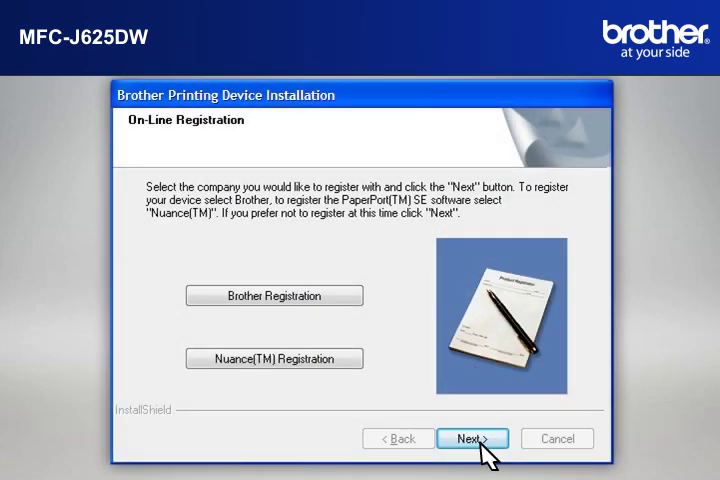
# Skip online registration and finish setup with an immediate computer restart
pyautogui.click(470, 438)
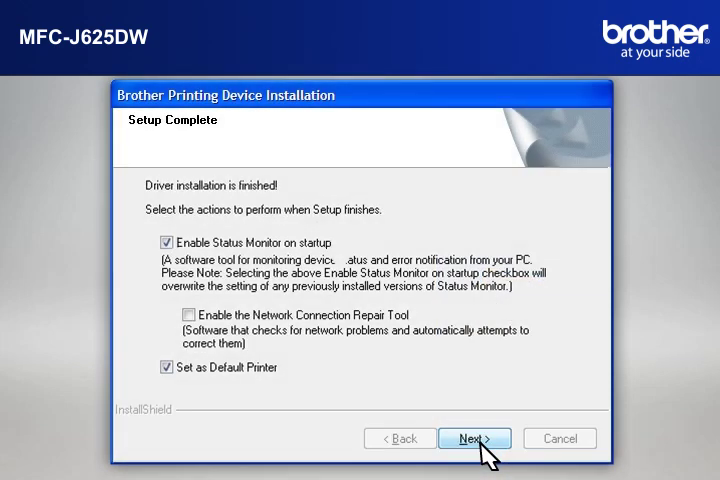
pyautogui.moveTo(232, 396)
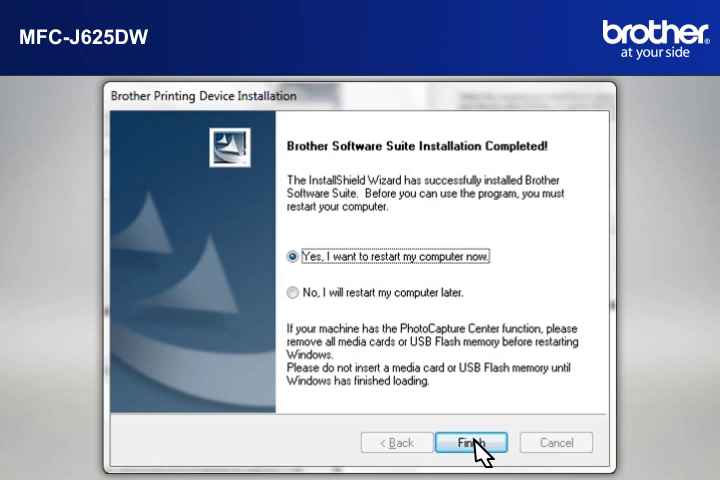
pyautogui.moveTo(292, 262)
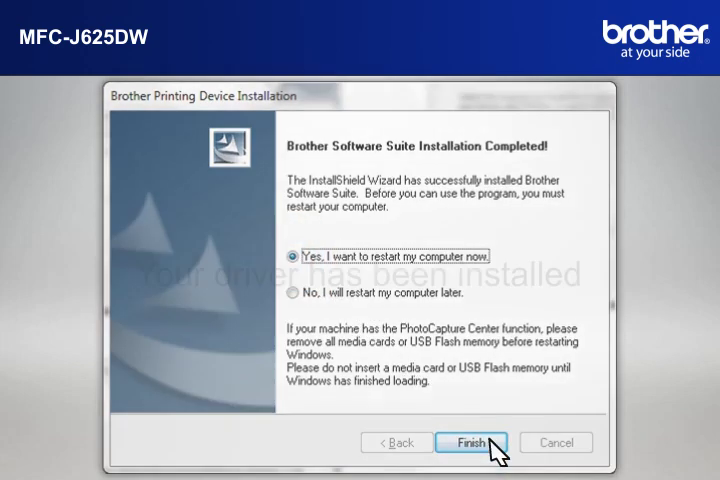
pyautogui.click(482, 444)
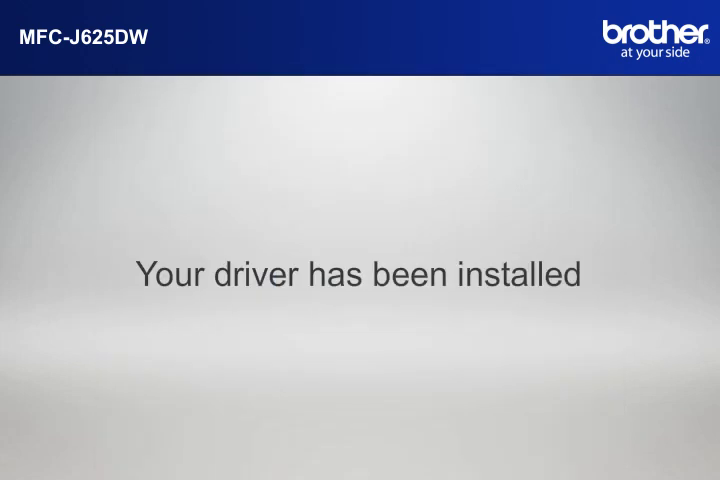